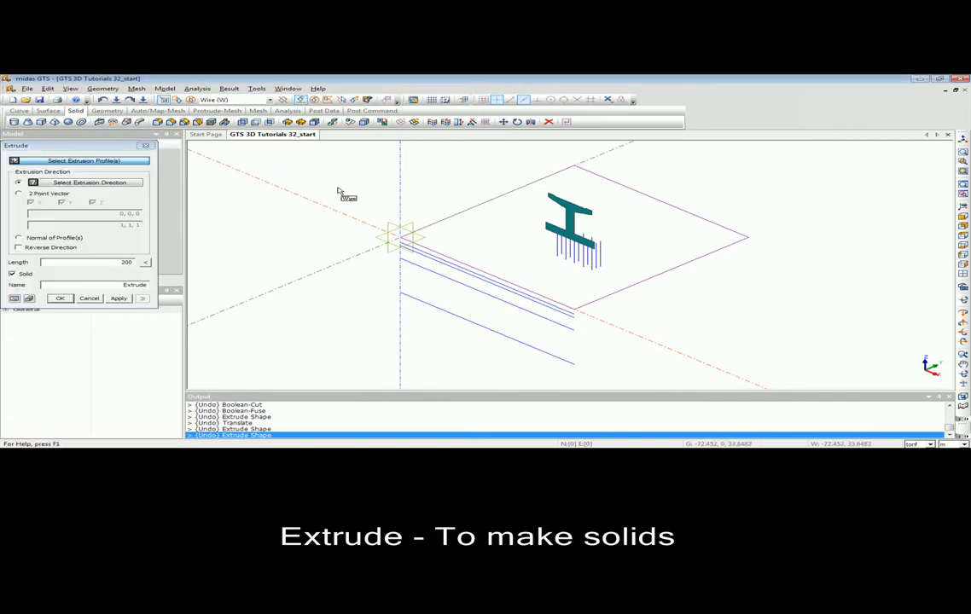
Extrude the ground rectangle downward with Reverse Direction into a solid soil block
{"action": "left_click", "coordinate": [572, 239]}
{"action": "type", "text": "135"}
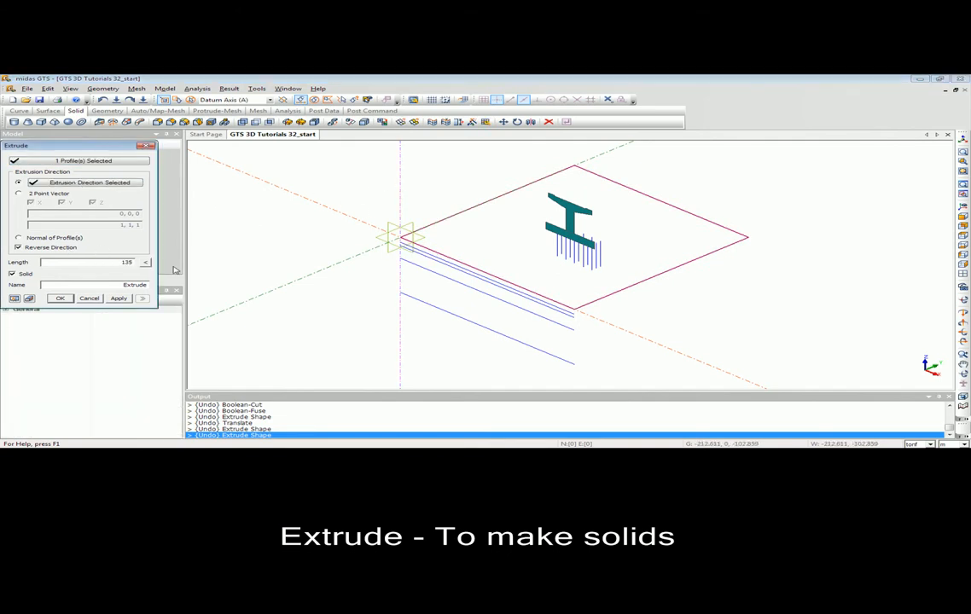
{"action": "left_click", "coordinate": [120, 297]}
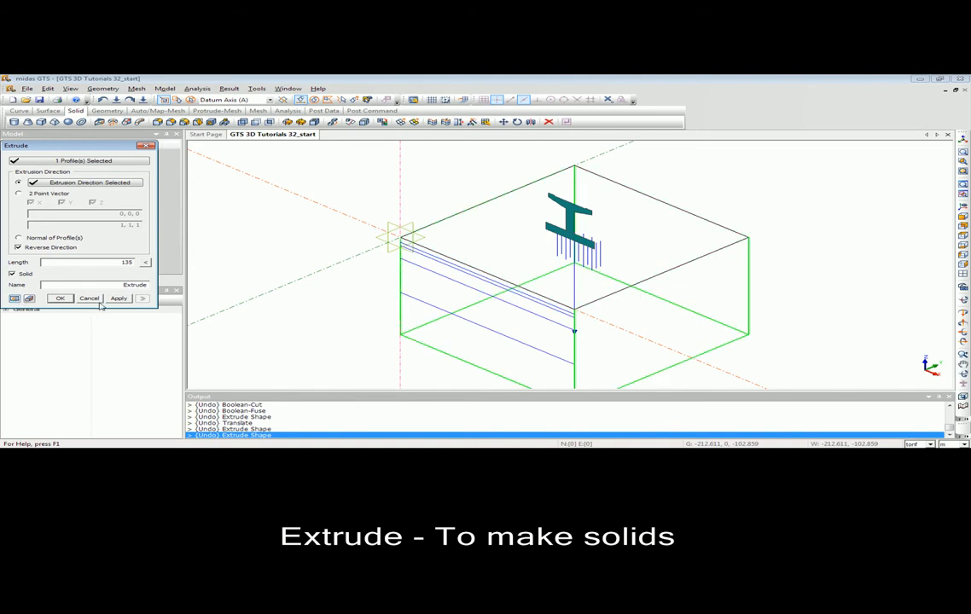
{"action": "left_click", "coordinate": [120, 297]}
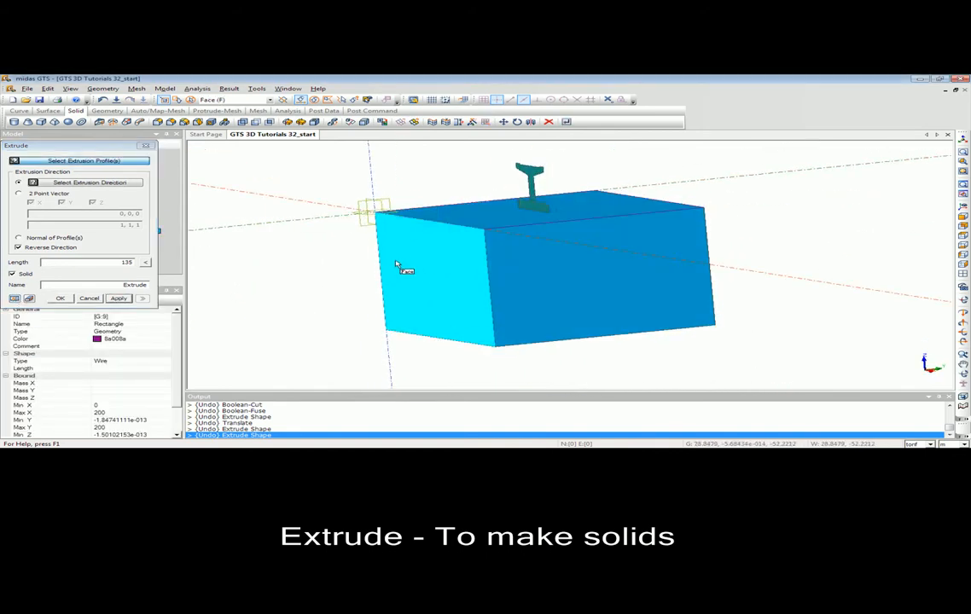
{"action": "left_click", "coordinate": [60, 297]}
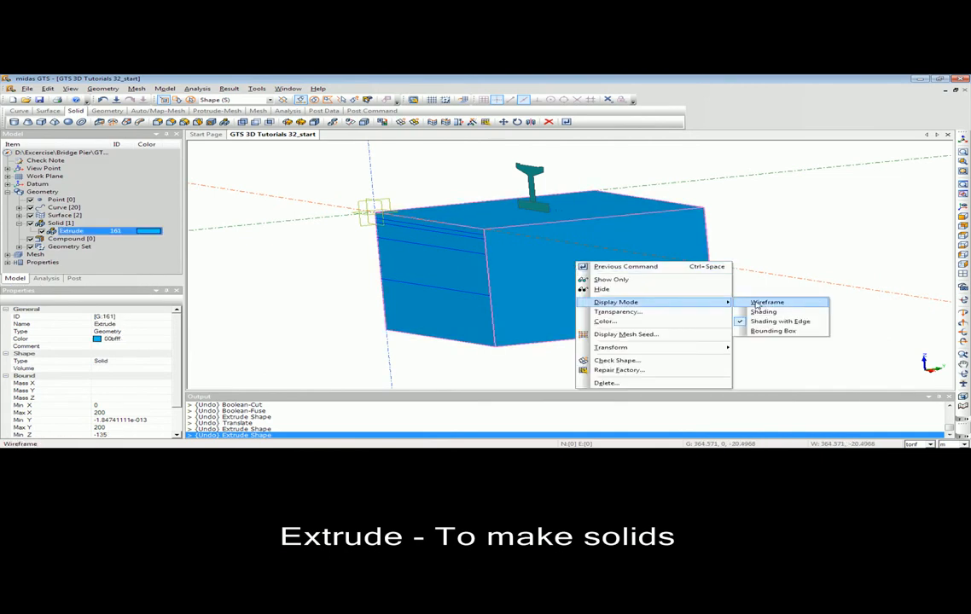
Display the ground block as wireframe and extrude the pier footing outline into a solid
{"action": "left_click", "coordinate": [764, 302]}
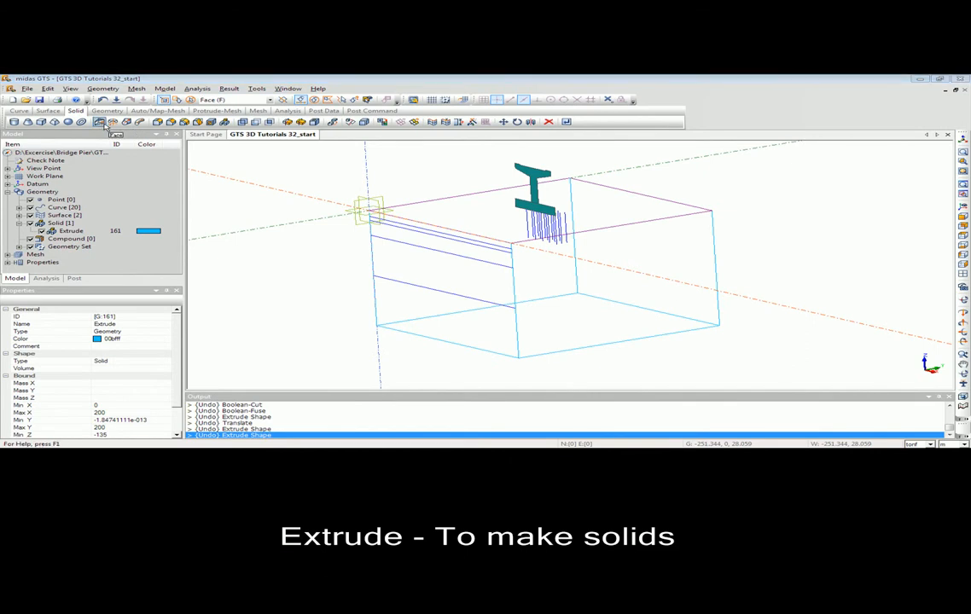
{"action": "left_click", "coordinate": [100, 123]}
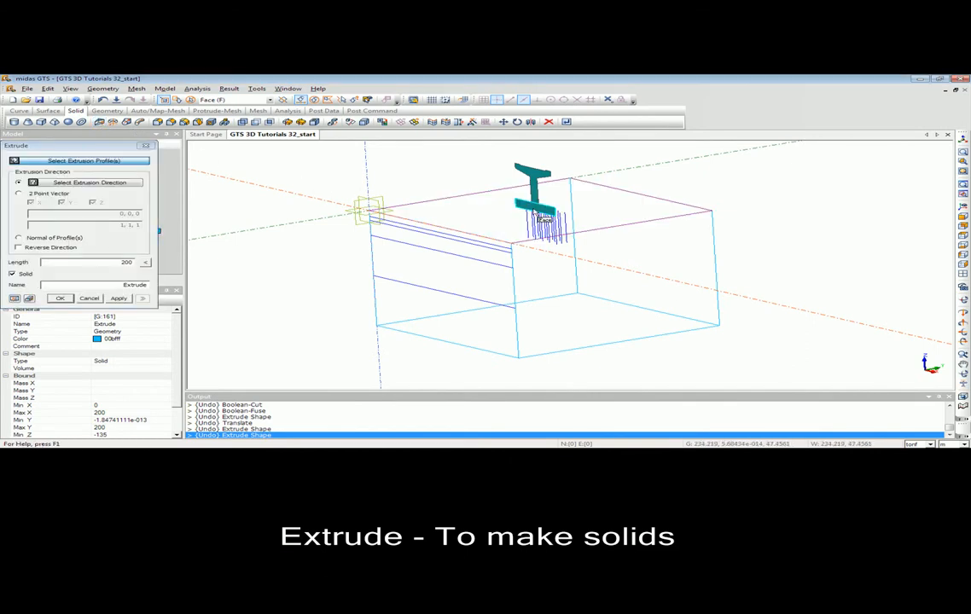
{"action": "left_click", "coordinate": [536, 211]}
{"action": "type", "text": "20"}
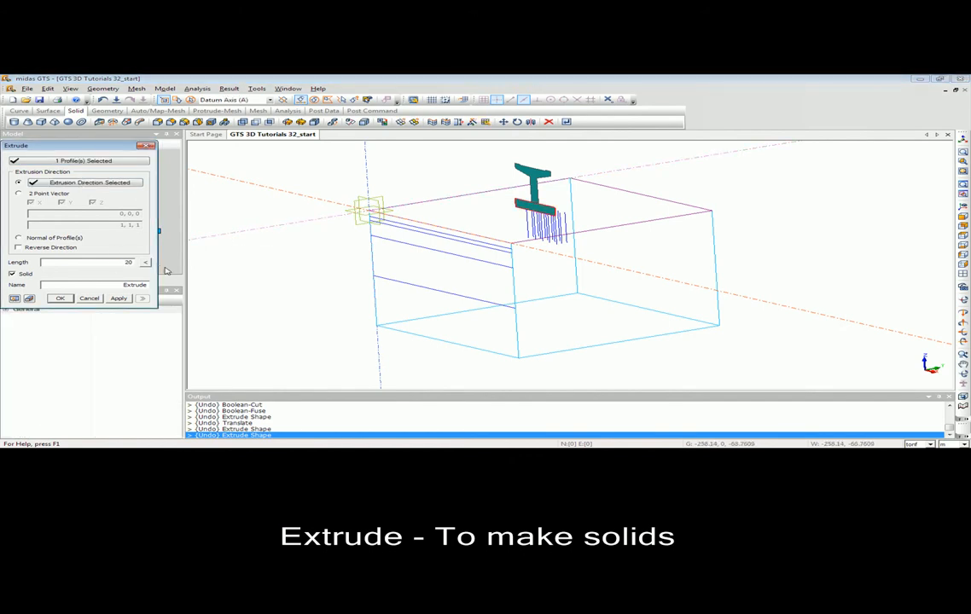
{"action": "left_click", "coordinate": [538, 307]}
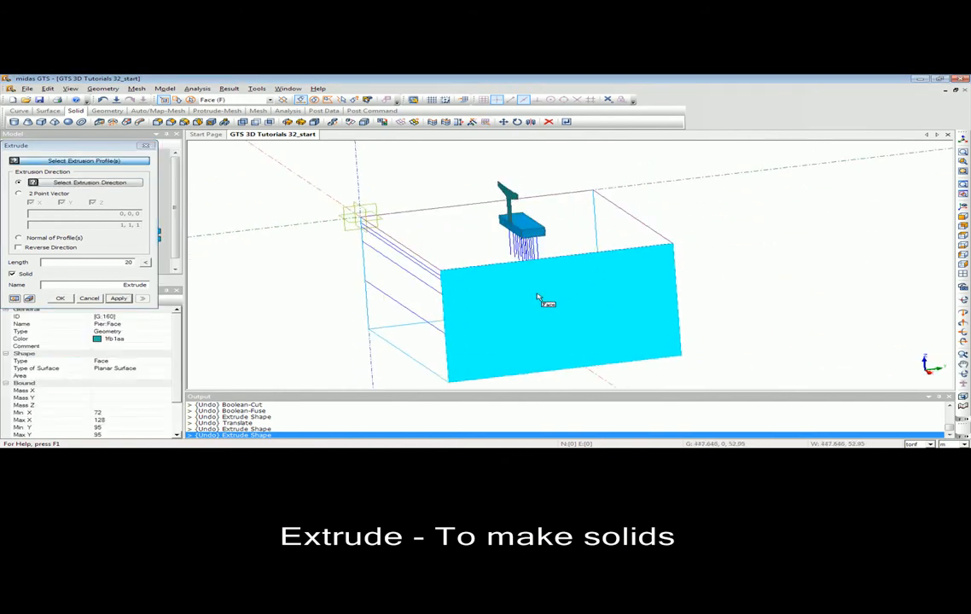
{"action": "left_click", "coordinate": [59, 296]}
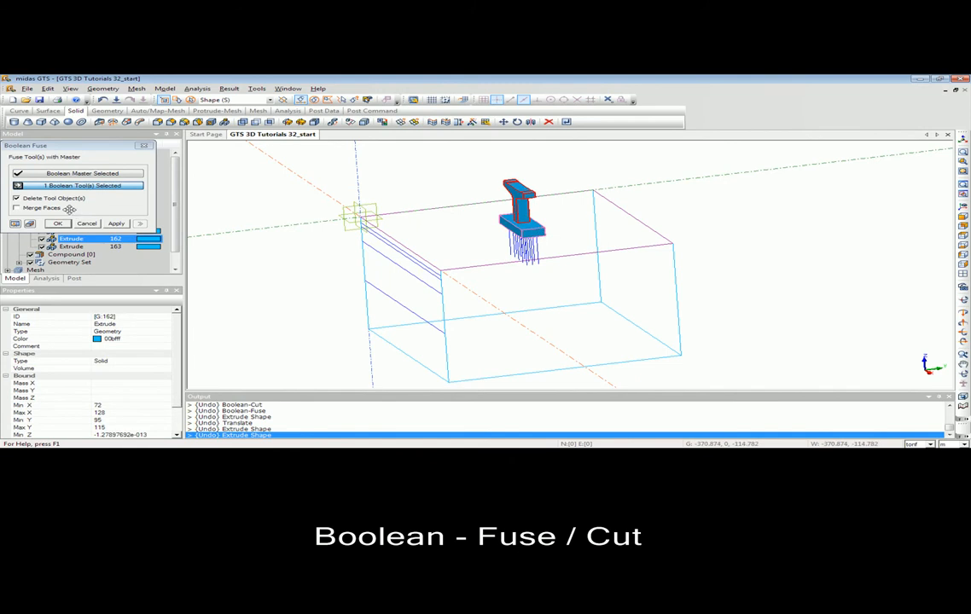
Boolean-fuse the pier parts, then Boolean-cut the pier out of the ground block
{"action": "left_click", "coordinate": [58, 222]}
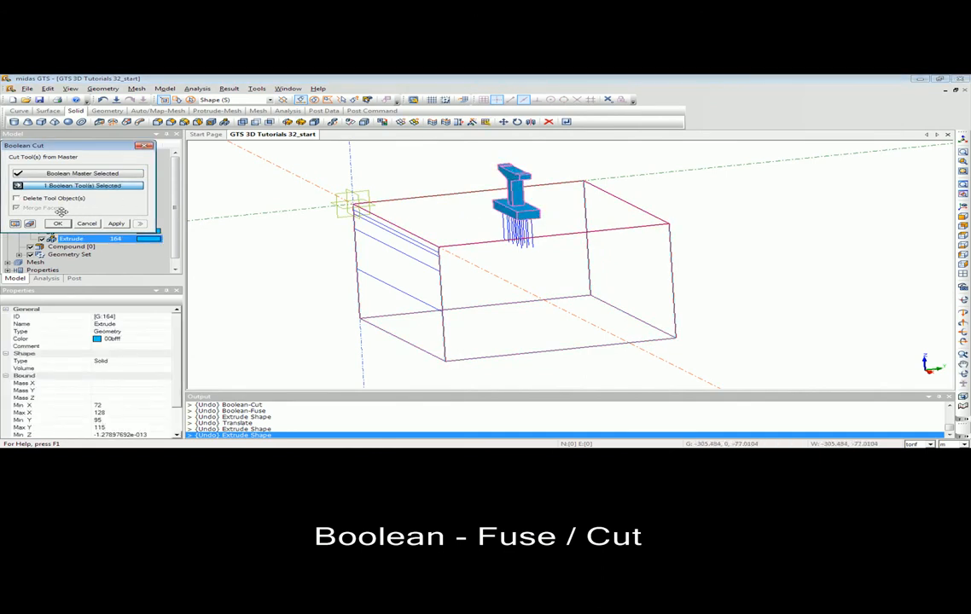
{"action": "left_click", "coordinate": [58, 221]}
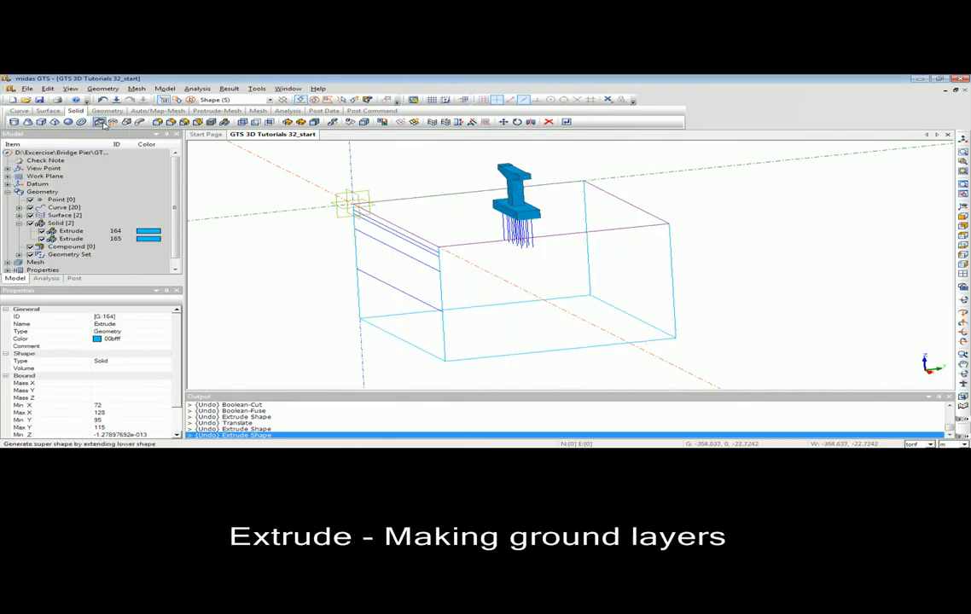
Extrude the soil layer boundary lines into horizontal surfaces across the ground block
{"action": "left_click", "coordinate": [99, 121]}
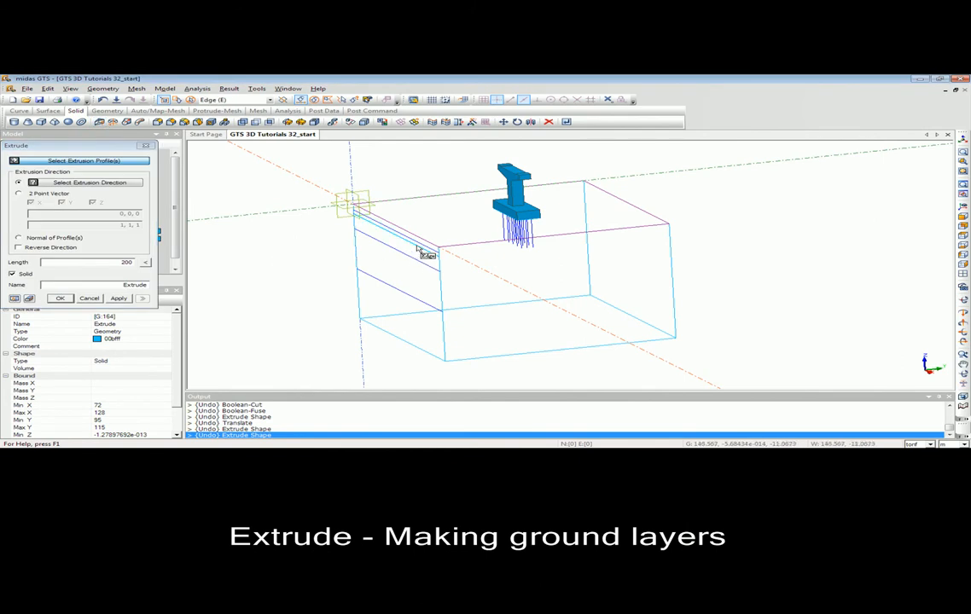
{"action": "left_click", "coordinate": [418, 247]}
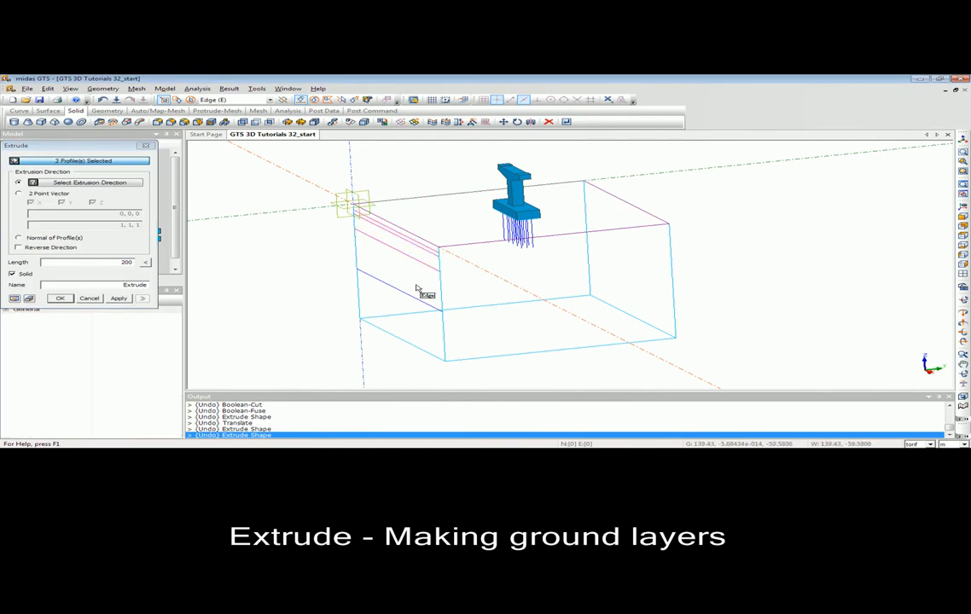
{"action": "left_click", "coordinate": [418, 293]}
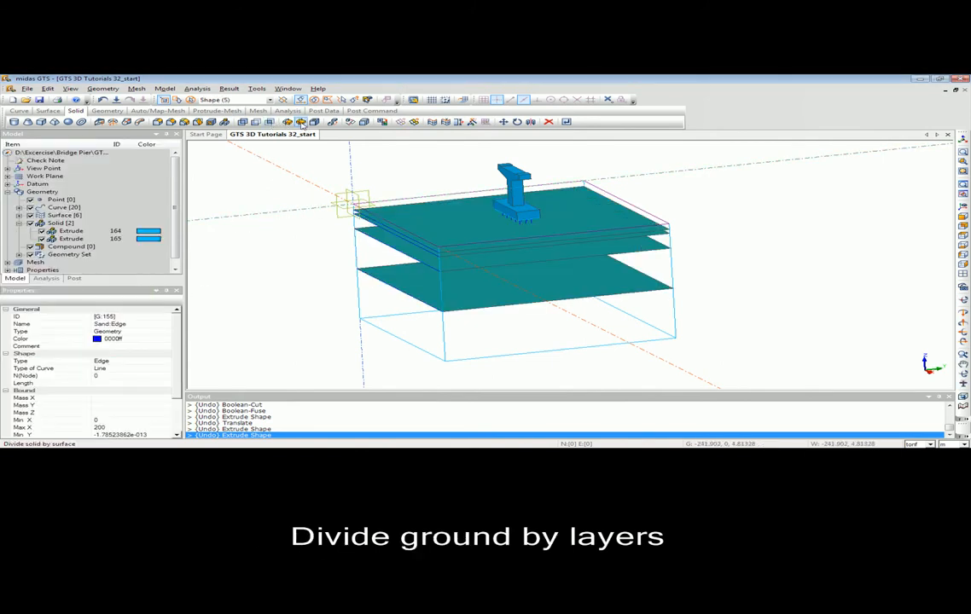
Divide the ground solid into soil layers using the horizontal layer surfaces as tools
{"action": "left_click", "coordinate": [300, 121]}
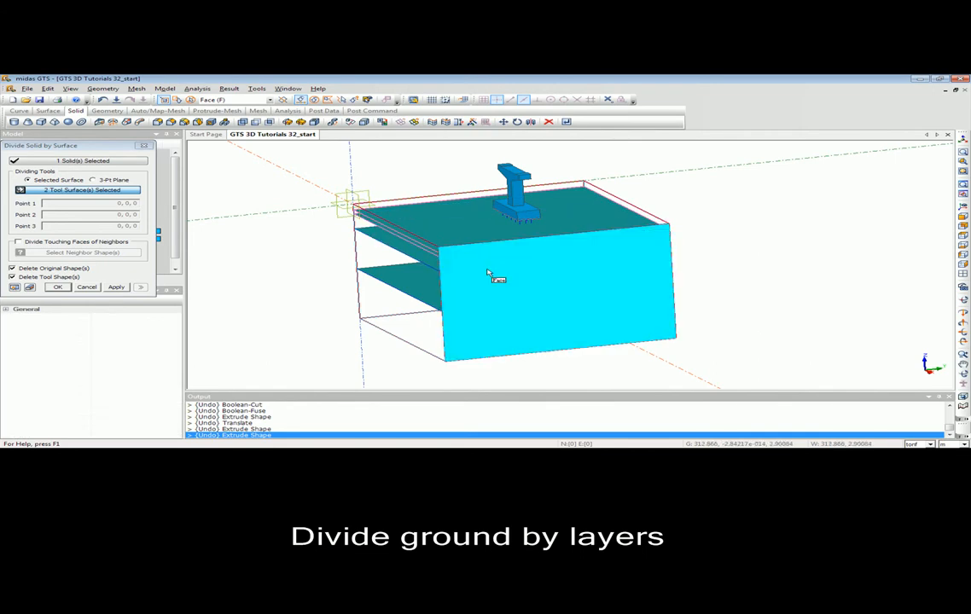
{"action": "left_click", "coordinate": [437, 311]}
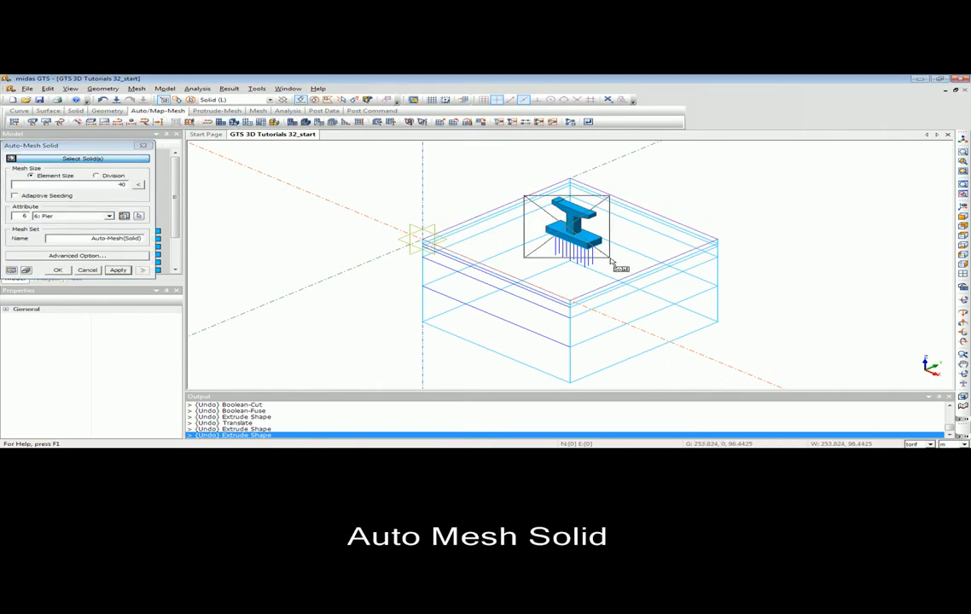
Auto-mesh the pier solid with the Pier attribute and view it from the front
{"action": "left_click", "coordinate": [566, 225]}
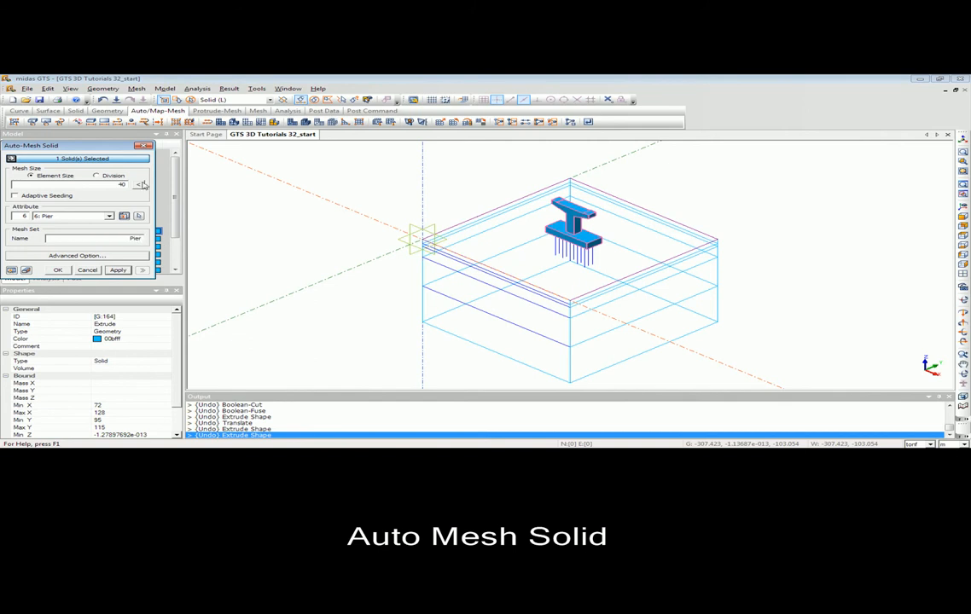
{"action": "left_click", "coordinate": [117, 269]}
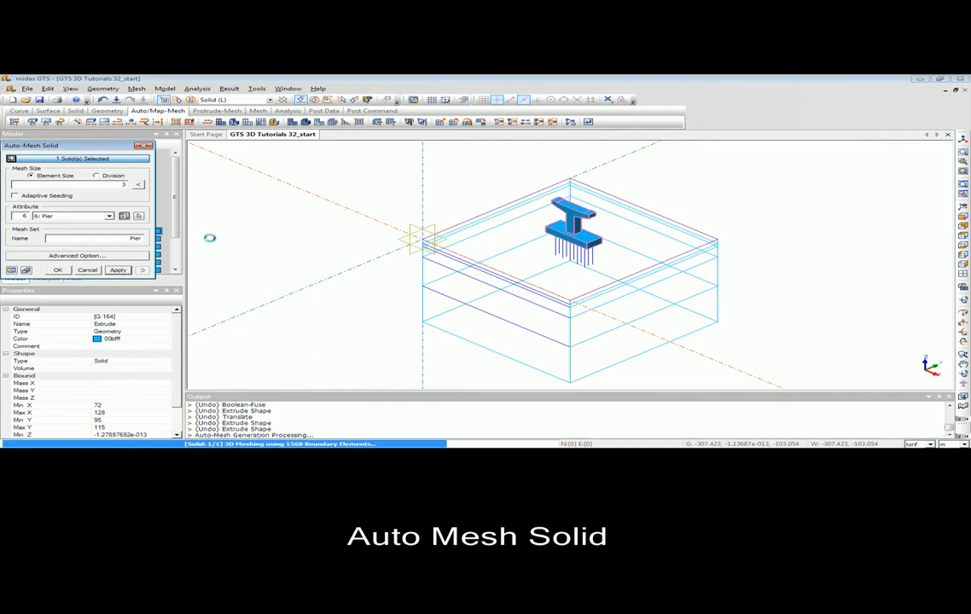
{"action": "left_click", "coordinate": [118, 270]}
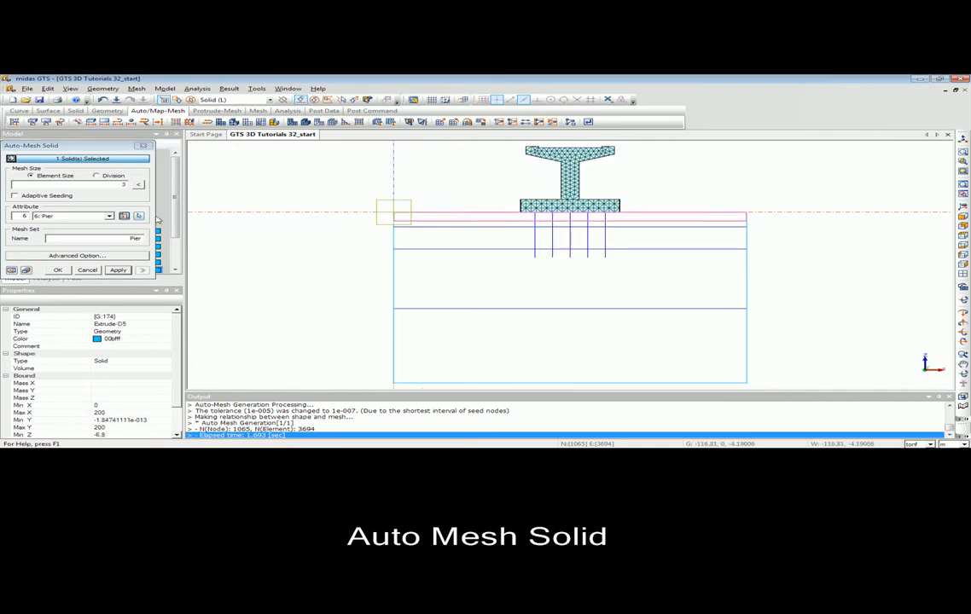
Auto-mesh the top two soil layers with Clay and Sand attributes
{"action": "left_click", "coordinate": [109, 215]}
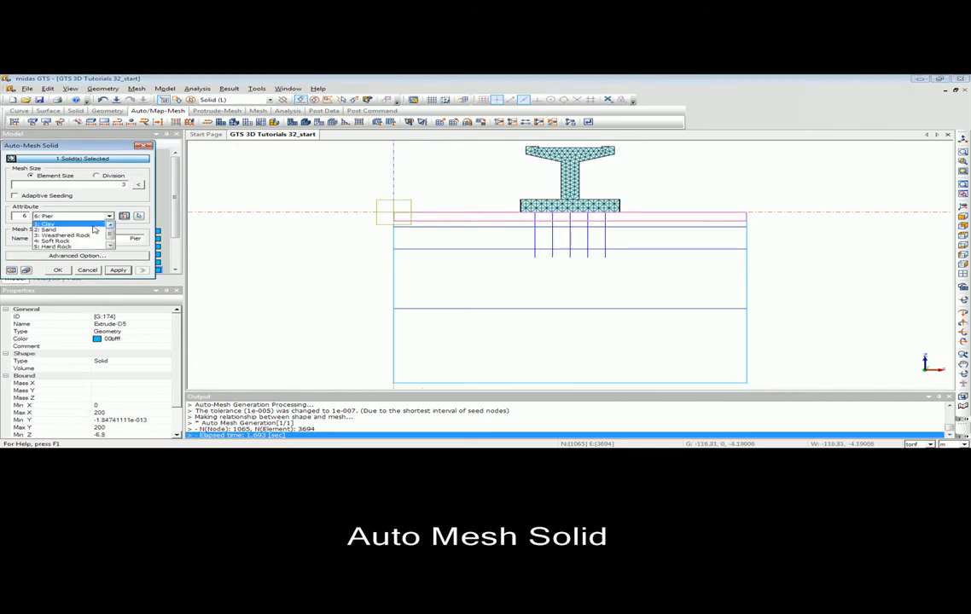
{"action": "left_click", "coordinate": [51, 223]}
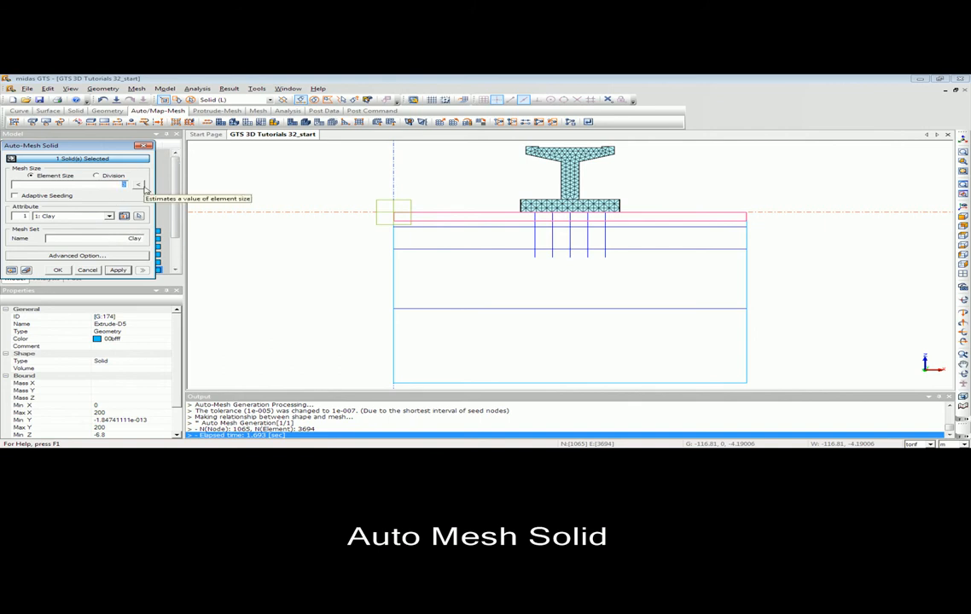
{"action": "left_click", "coordinate": [120, 269]}
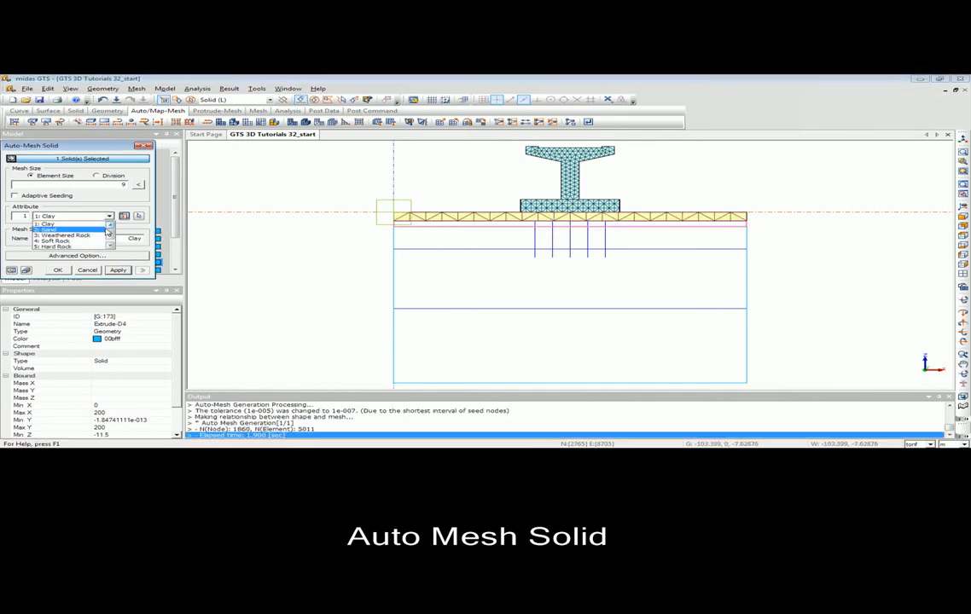
{"action": "left_click", "coordinate": [55, 228]}
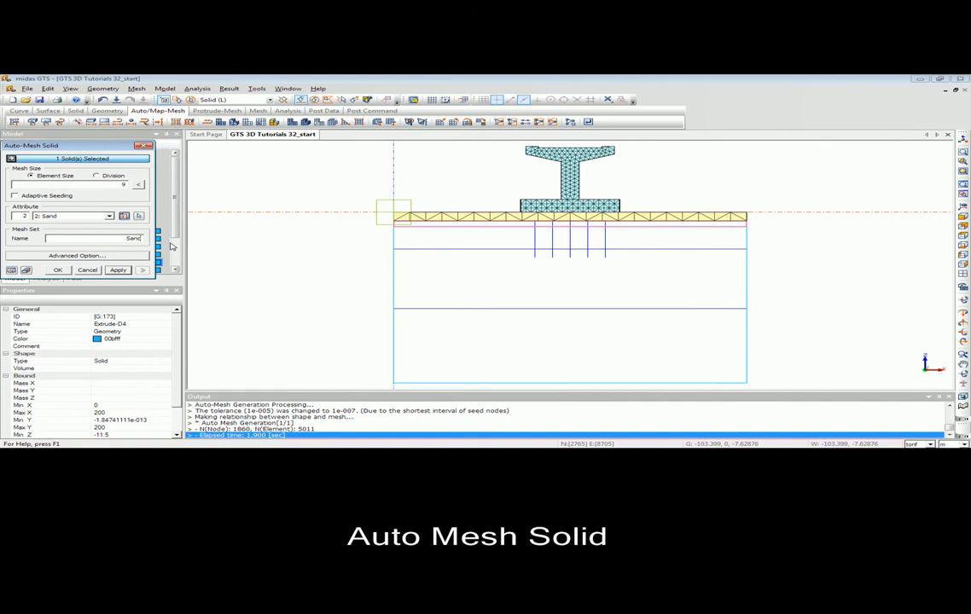
{"action": "left_click", "coordinate": [118, 270]}
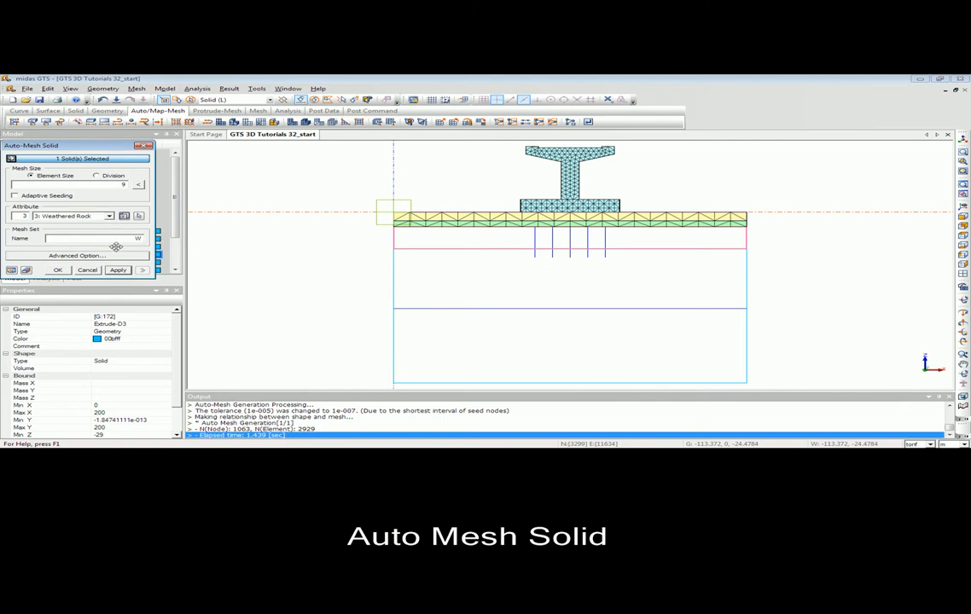
Auto-mesh the lower layers as Weathered Rock, Soft Rock and Hard Rock
{"action": "type", "text": "Weathered Rock"}
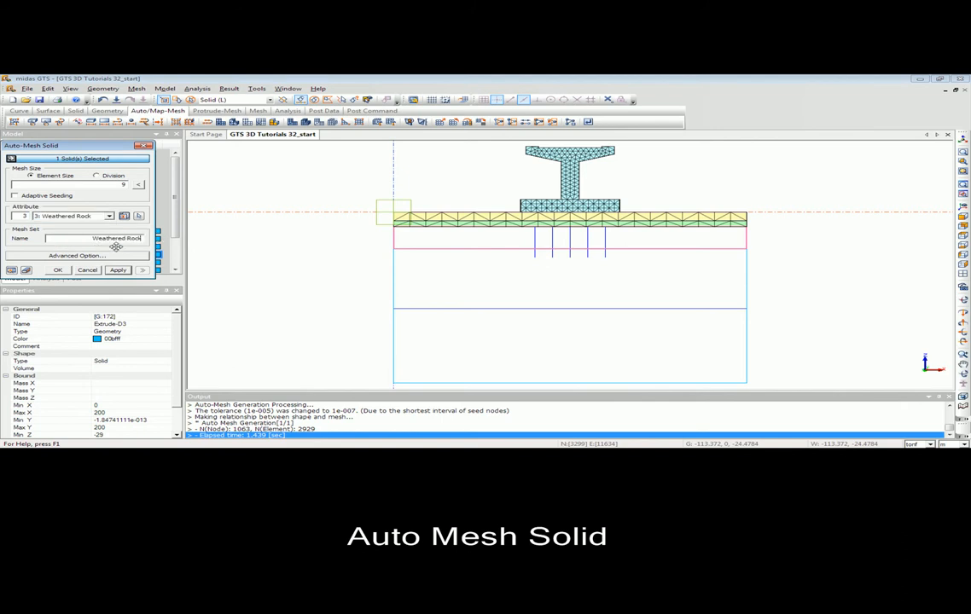
{"action": "left_click", "coordinate": [117, 269]}
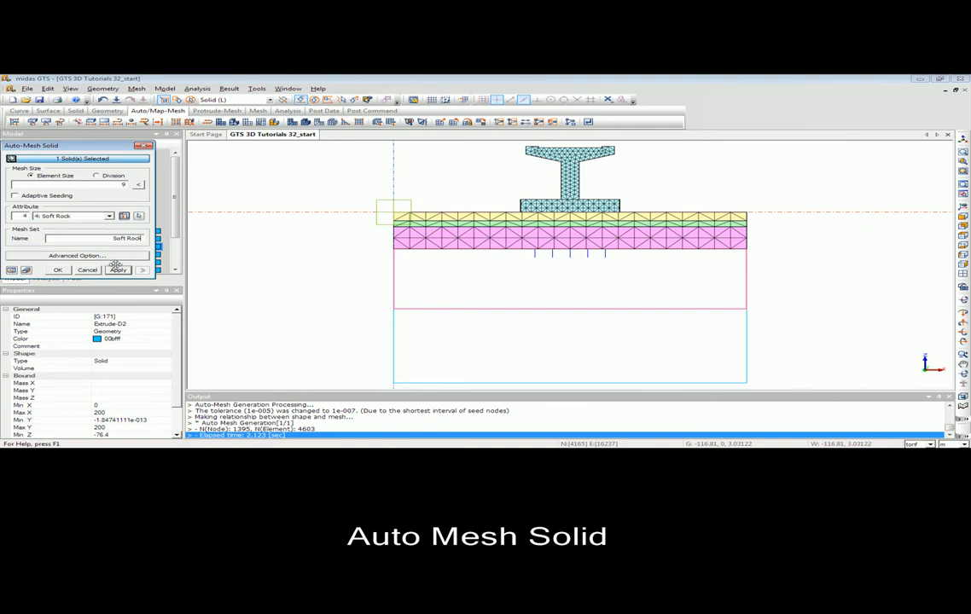
{"action": "left_click", "coordinate": [117, 269]}
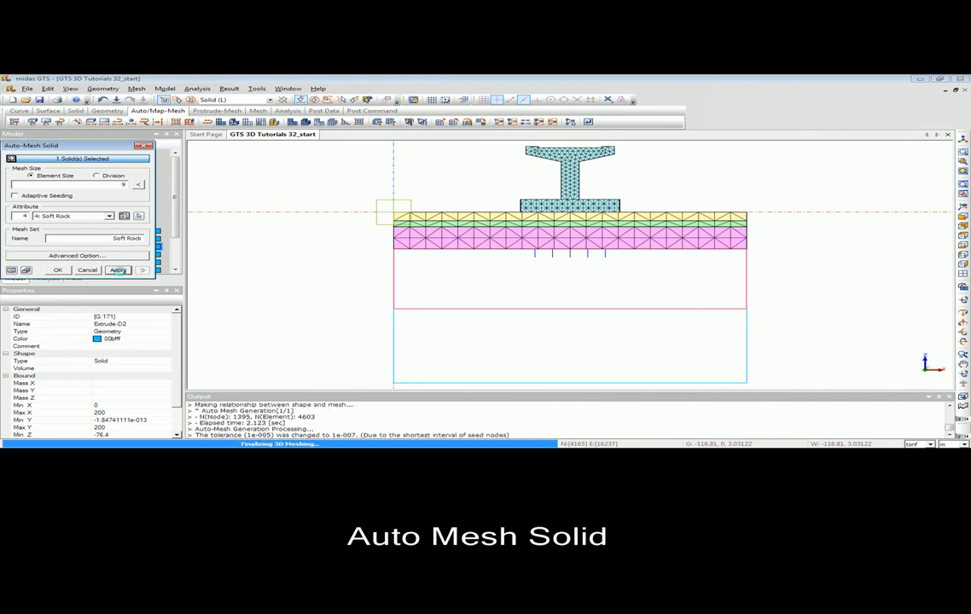
{"action": "left_click", "coordinate": [118, 270]}
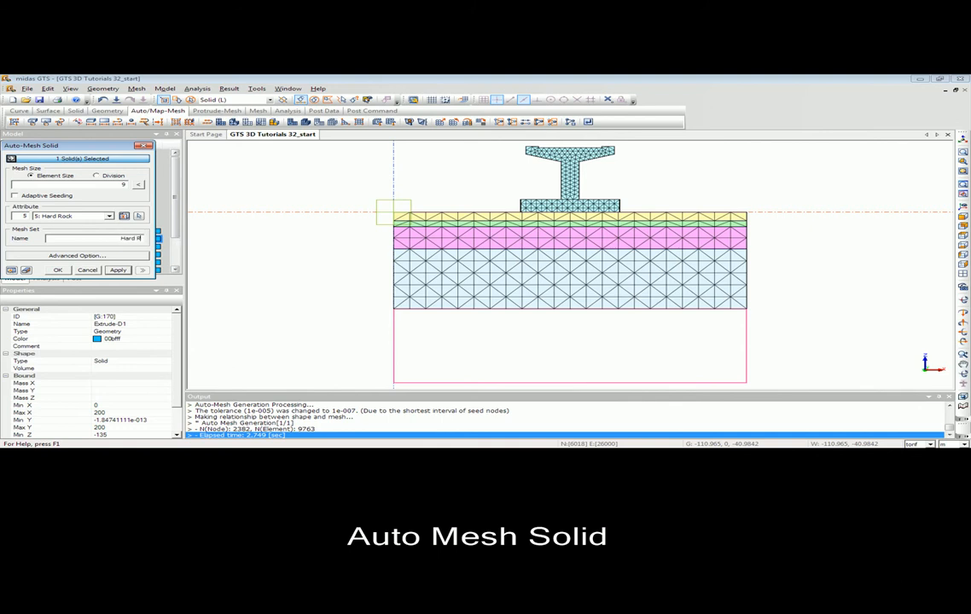
{"action": "left_click", "coordinate": [58, 269]}
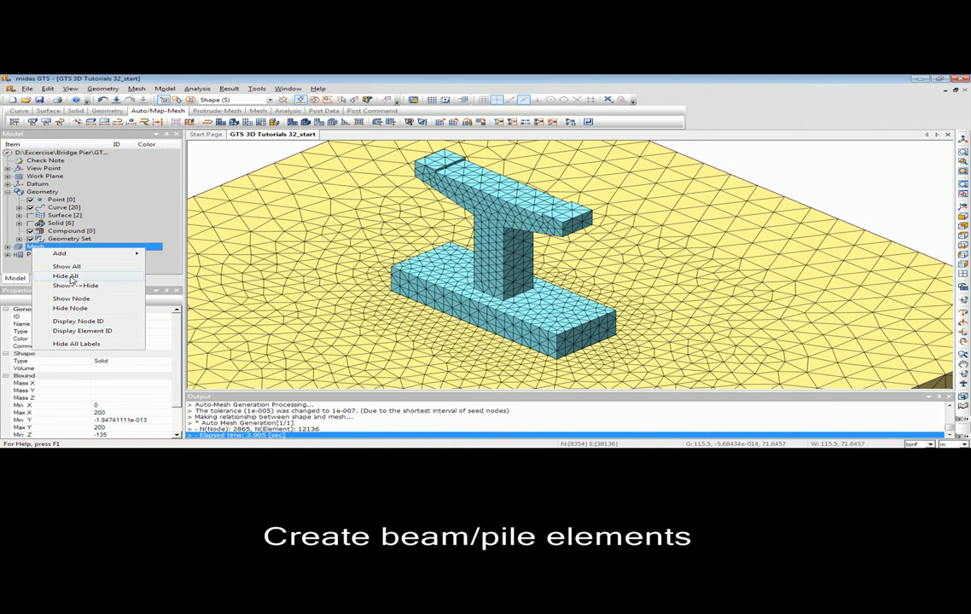
Hide other geometry and edge-mesh the pile lines into a Pile mesh set, showing only it
{"action": "left_click", "coordinate": [65, 277]}
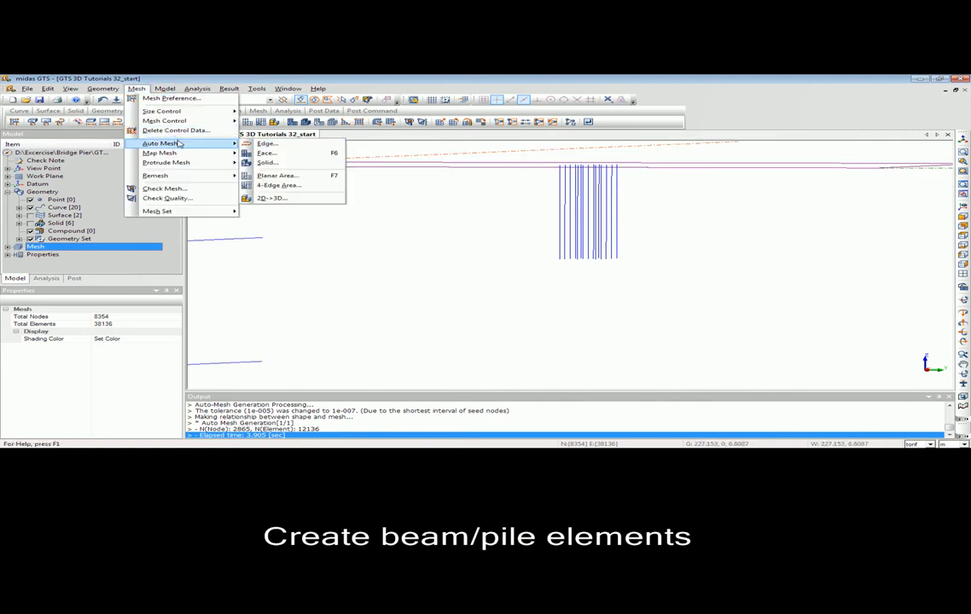
{"action": "left_click", "coordinate": [268, 143]}
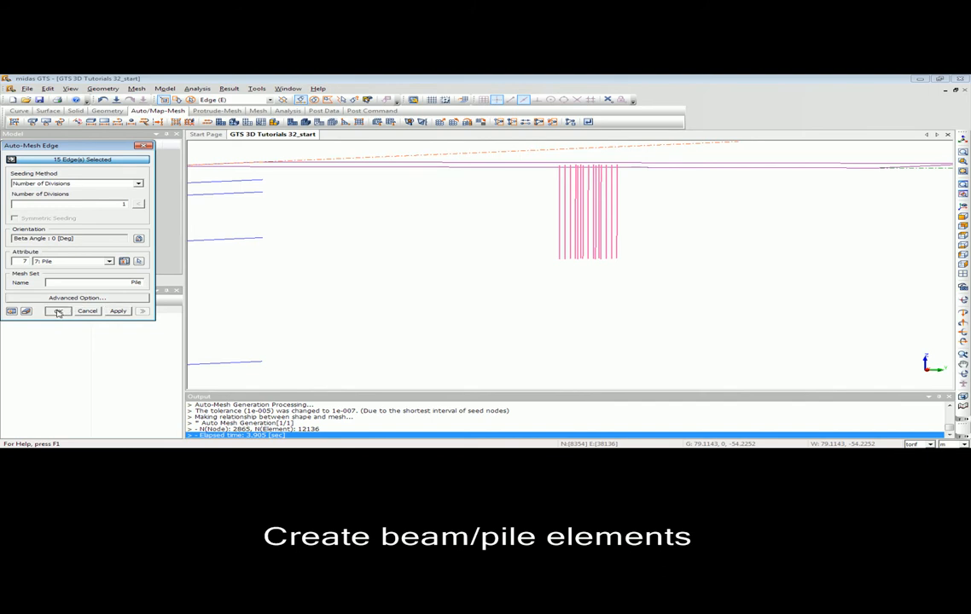
{"action": "left_click", "coordinate": [58, 311]}
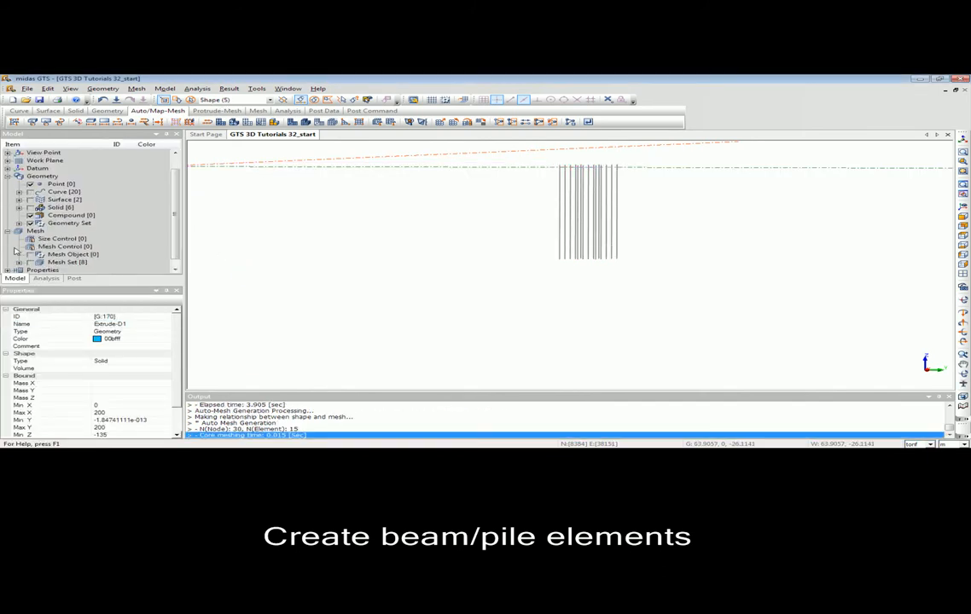
{"action": "left_click", "coordinate": [64, 263]}
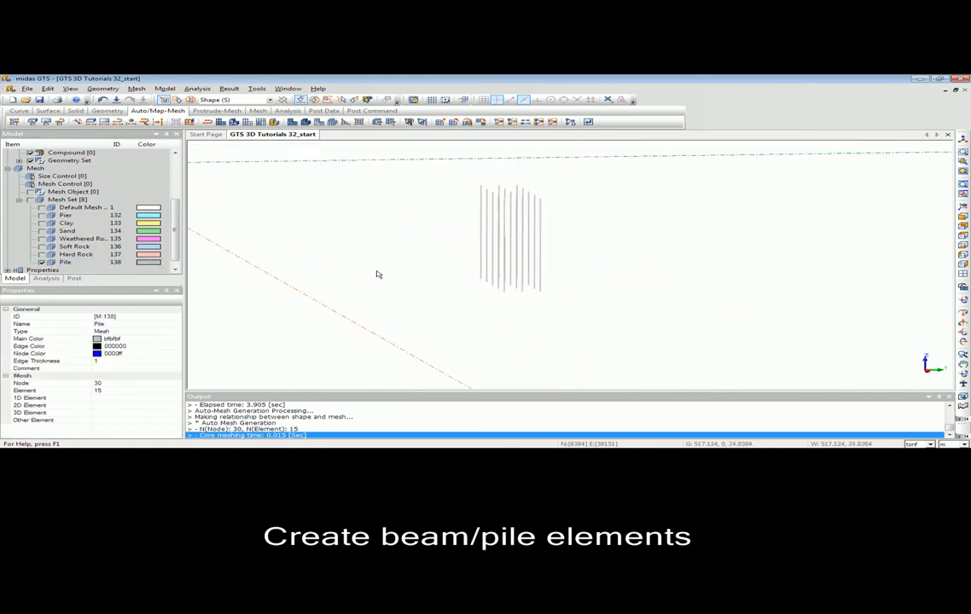
Create pile elements with pile interfaces from the pile line elements and show the whole model
{"action": "left_click", "coordinate": [164, 89]}
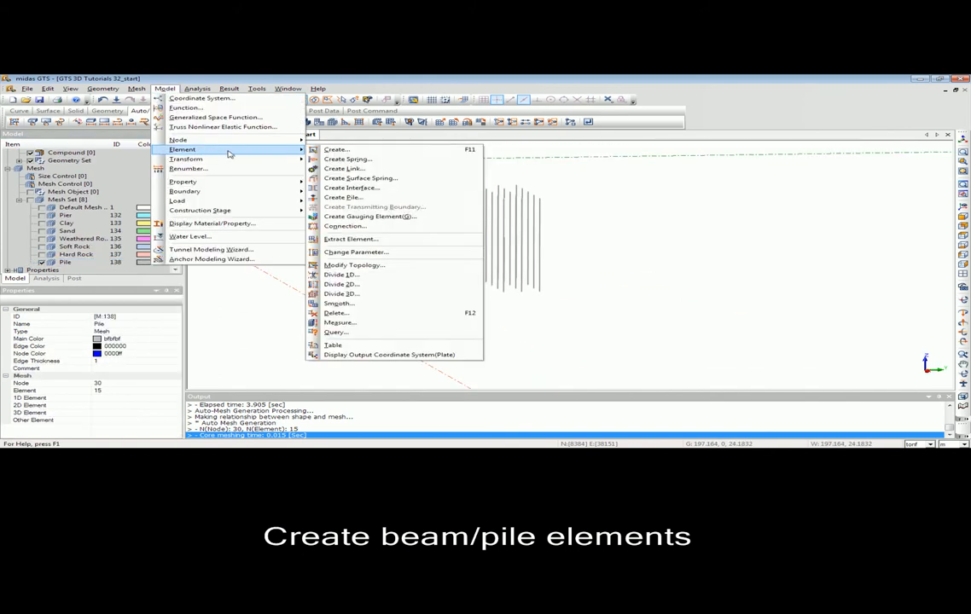
{"action": "mouse_move", "coordinate": [343, 198]}
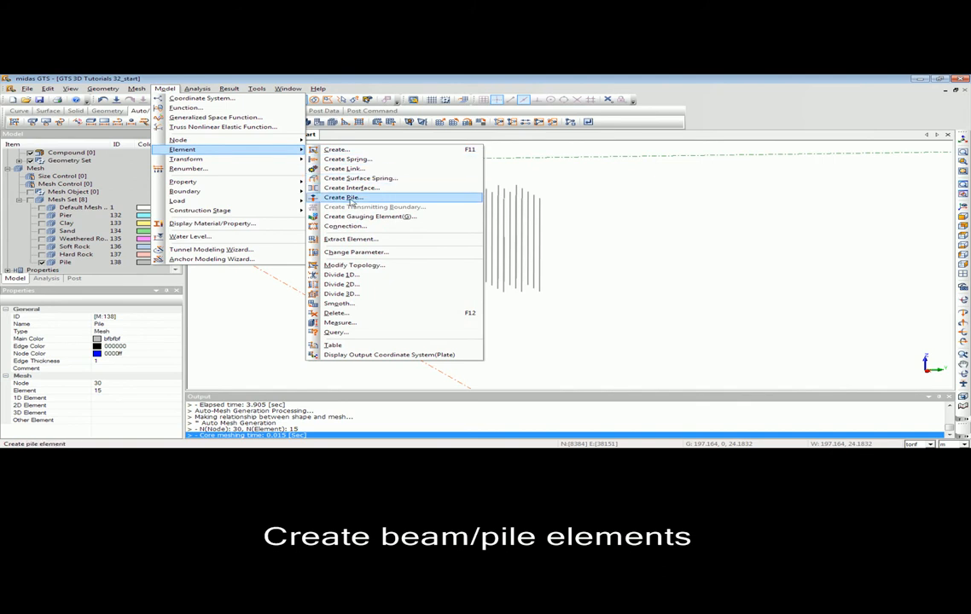
{"action": "left_click", "coordinate": [343, 197]}
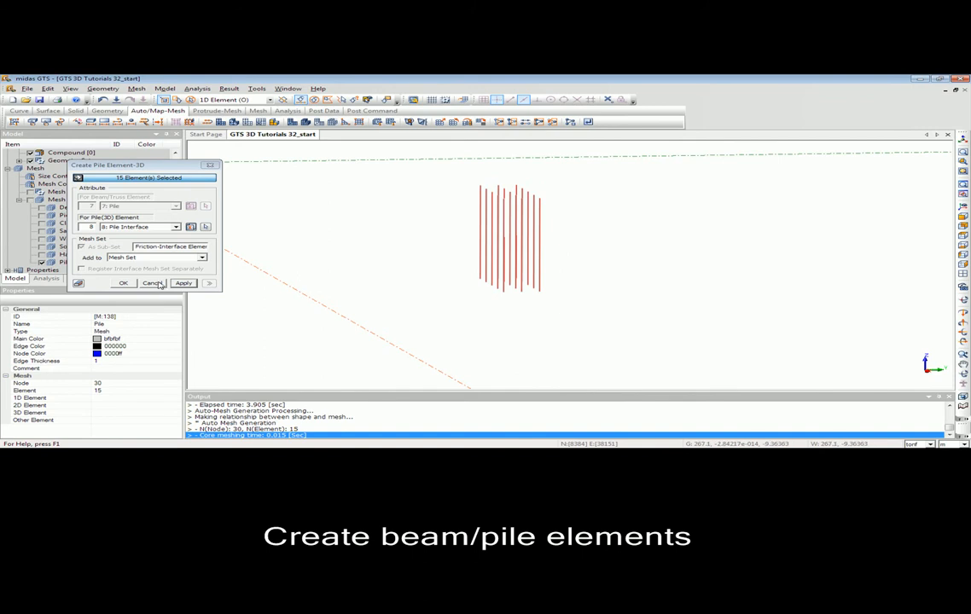
{"action": "left_click", "coordinate": [184, 283]}
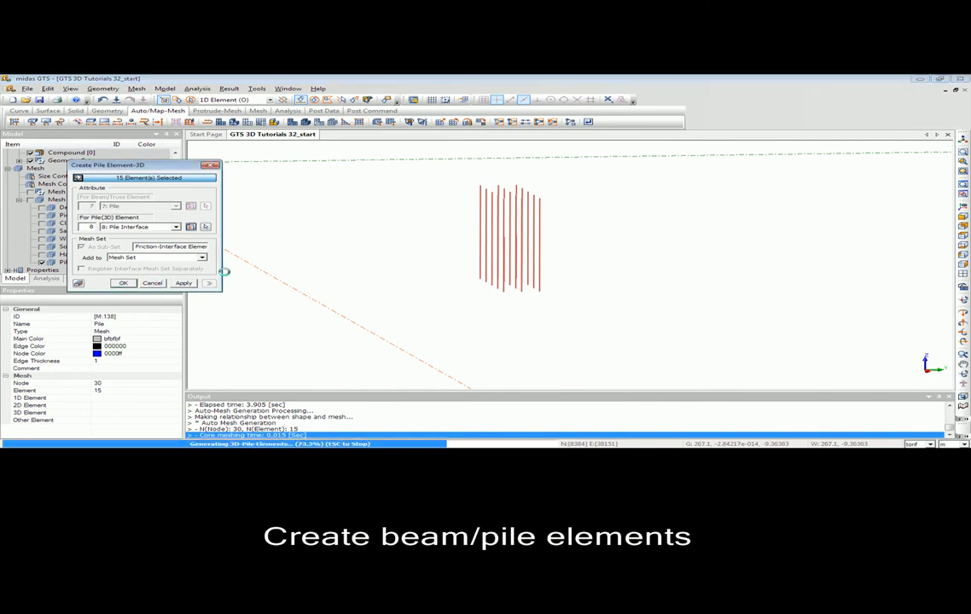
{"action": "left_click", "coordinate": [123, 283]}
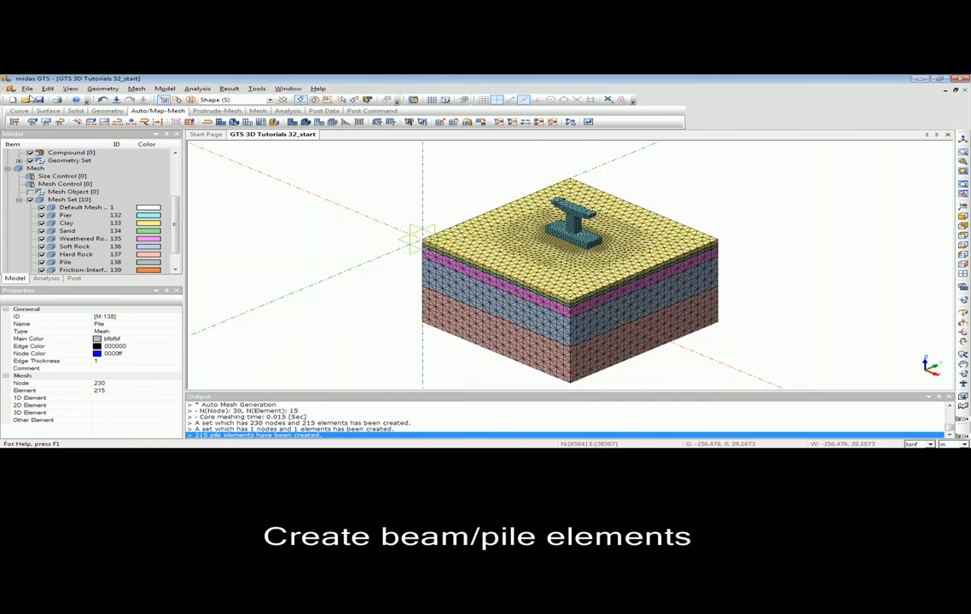
{"action": "left_click", "coordinate": [27, 88]}
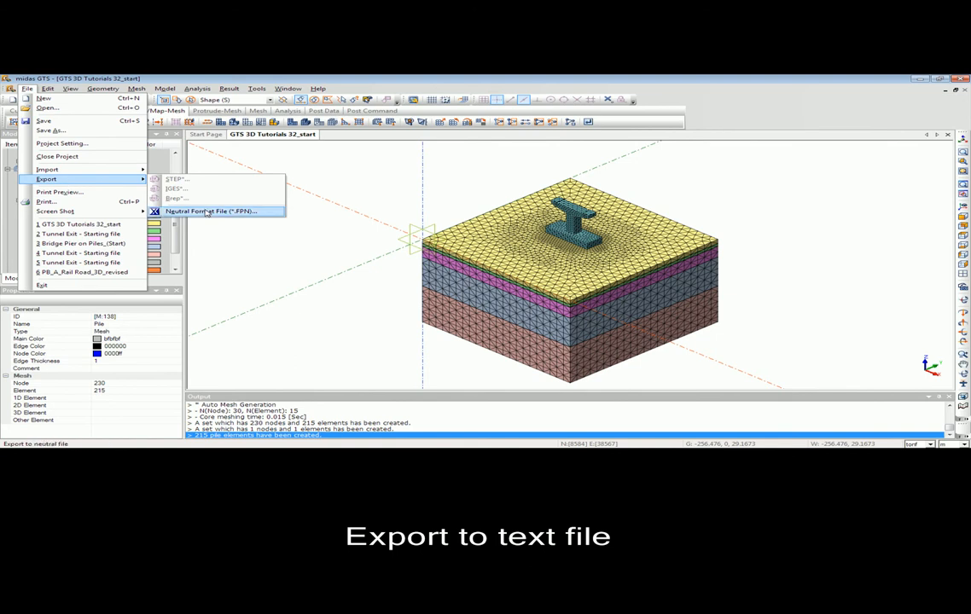
Export the model as neutral file 'text-bridge' in the Bridge Pier folder
{"action": "left_click", "coordinate": [212, 212]}
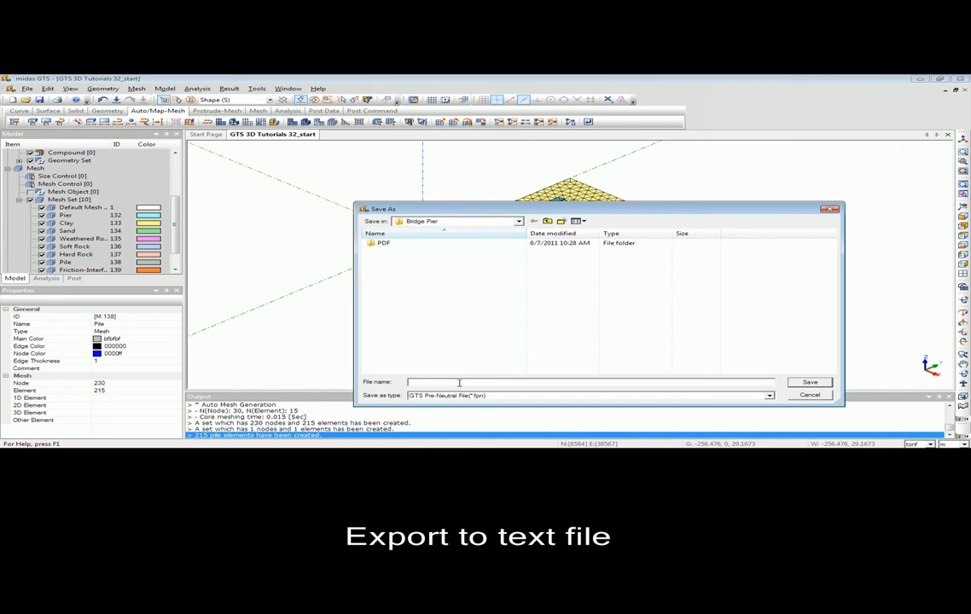
{"action": "type", "text": "text"}
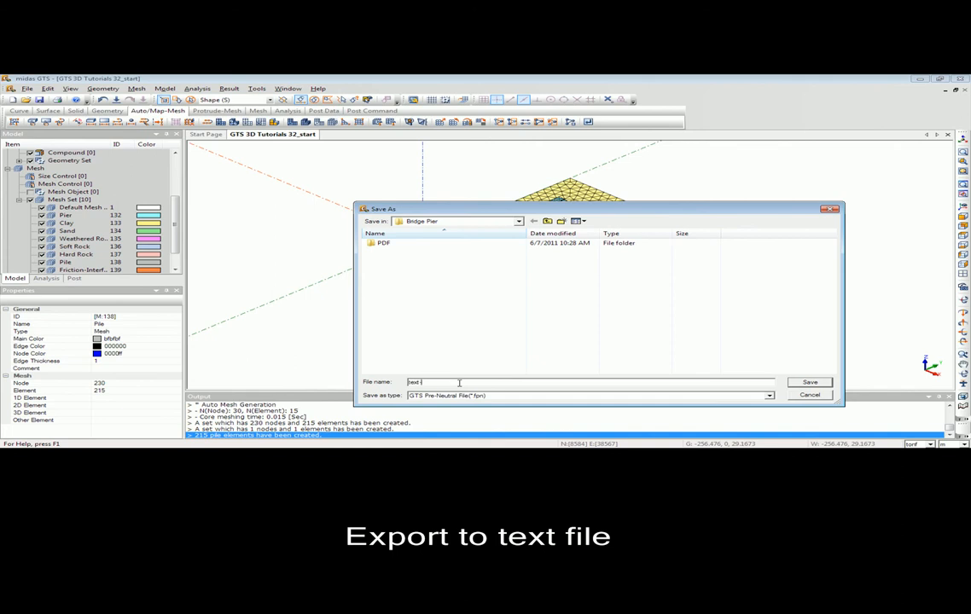
{"action": "type", "text": "-bridge"}
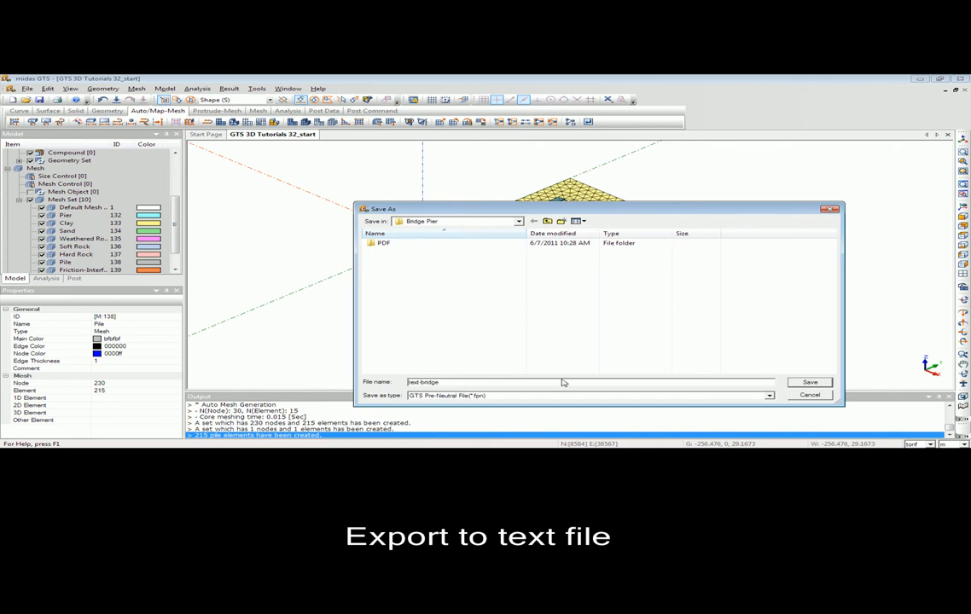
{"action": "left_click", "coordinate": [809, 382]}
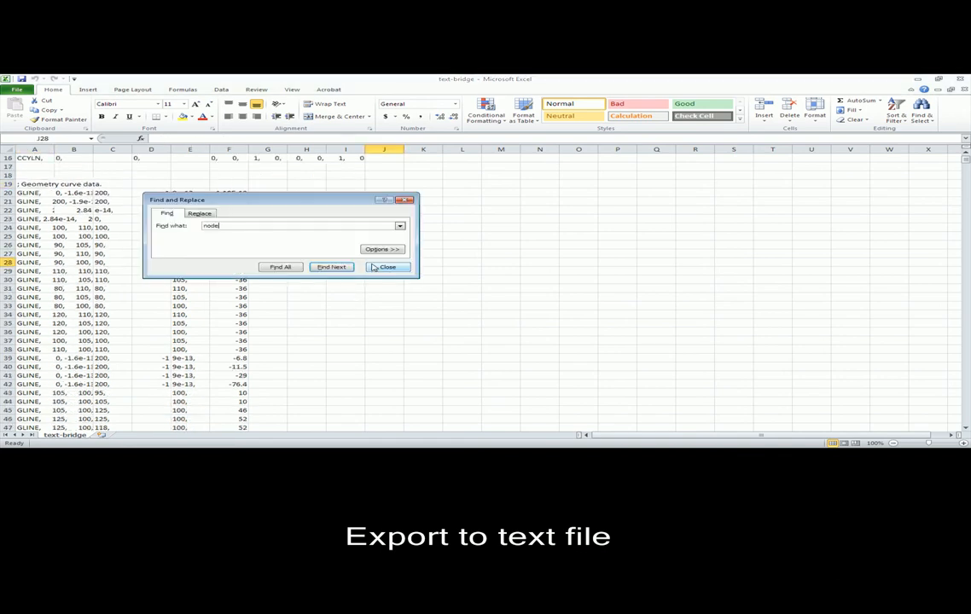
Search the text-bridge file for 'node' then 'material' to reach the element and material data sections
{"action": "left_click", "coordinate": [331, 266]}
{"action": "type", "text": "element"}
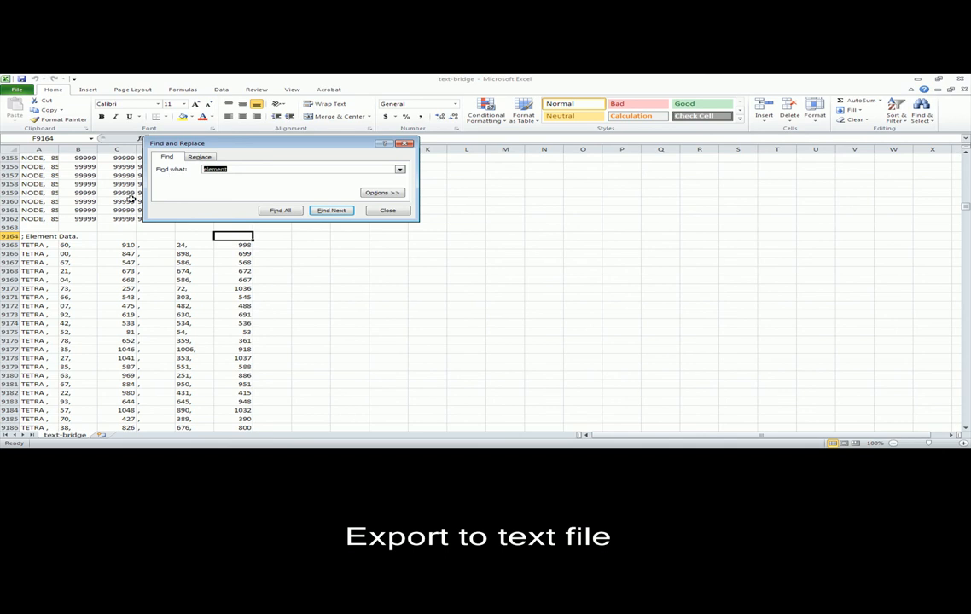
{"action": "type", "text": "material"}
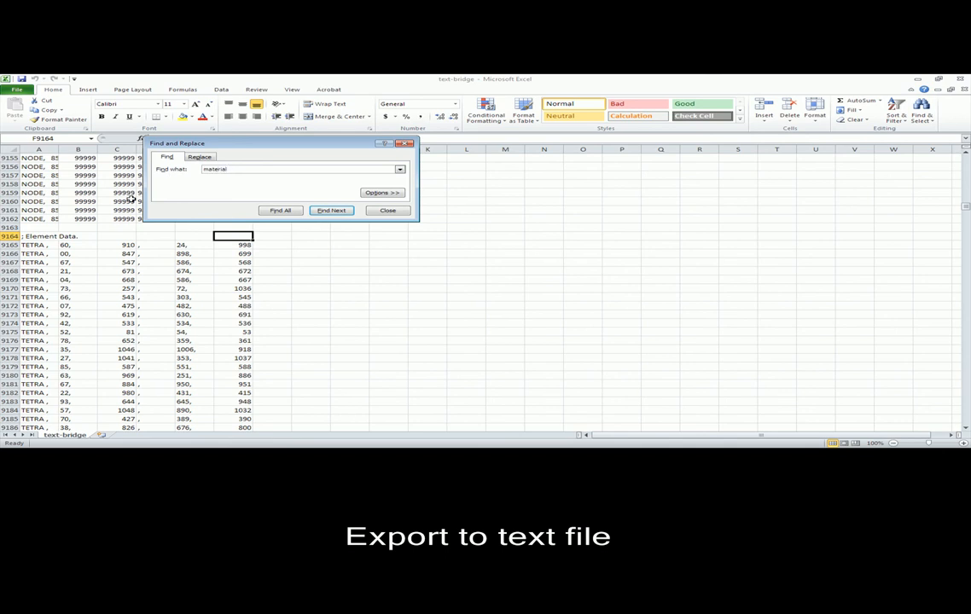
{"action": "left_click", "coordinate": [331, 210]}
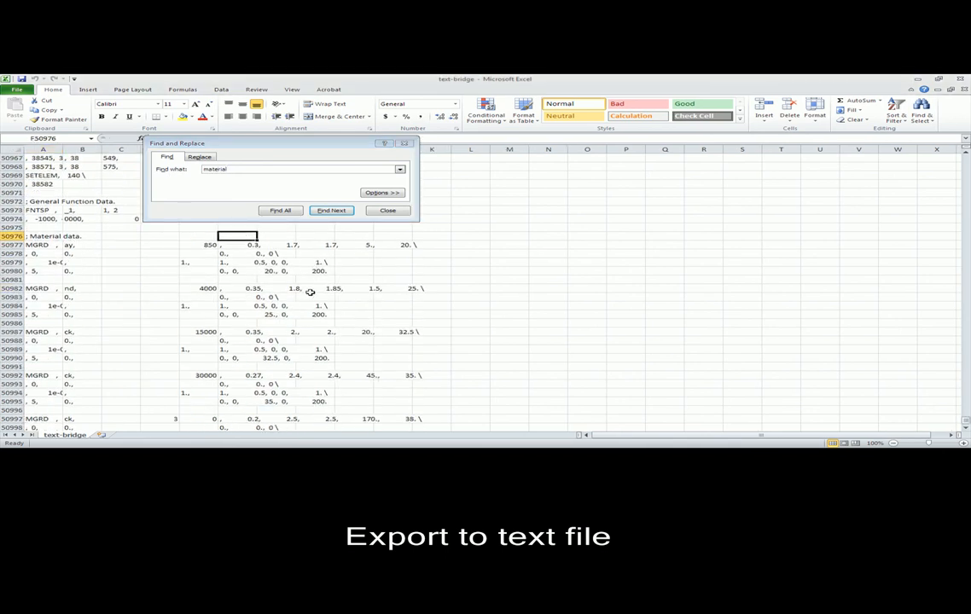
{"action": "left_click", "coordinate": [331, 210]}
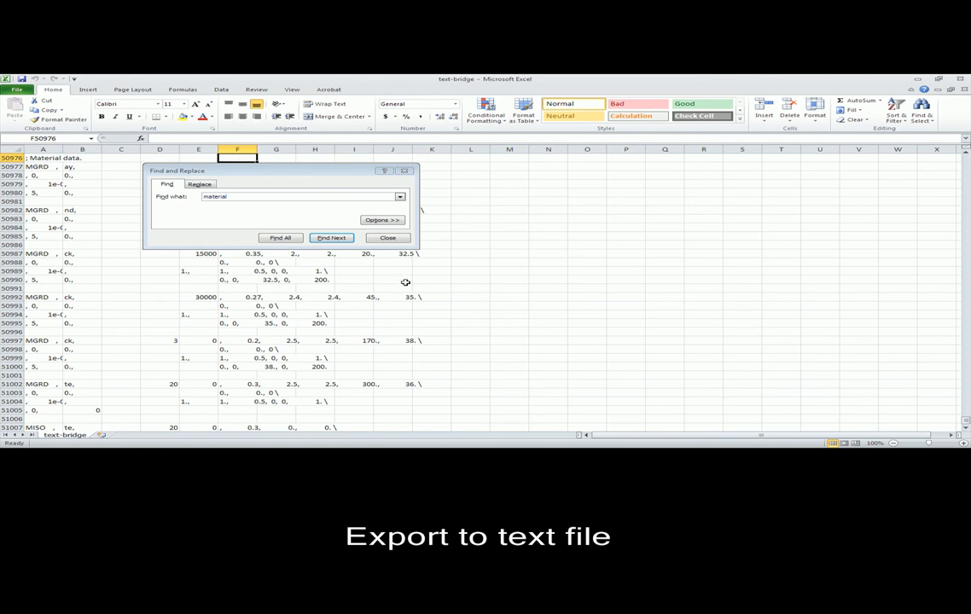
{"action": "left_click", "coordinate": [386, 237]}
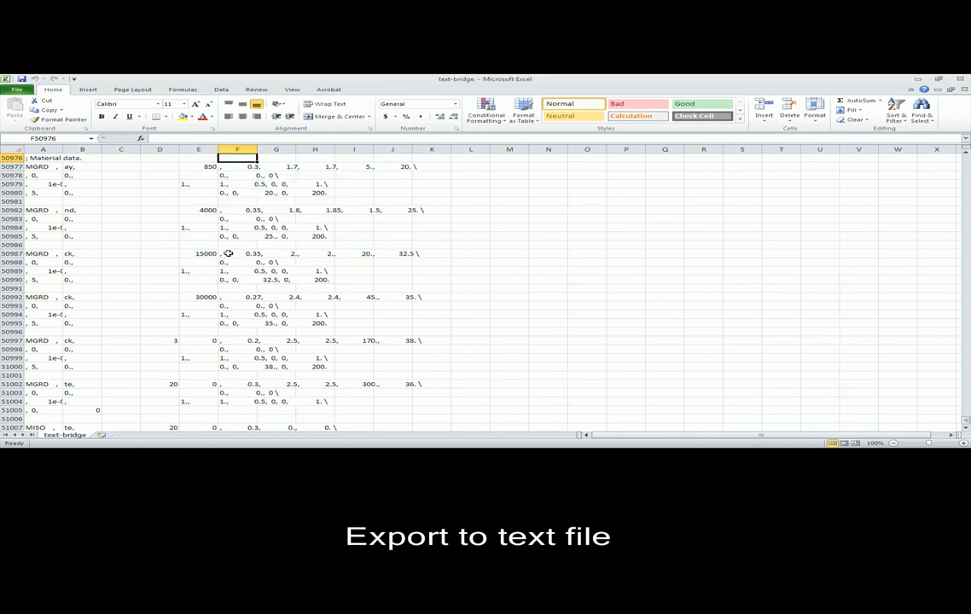